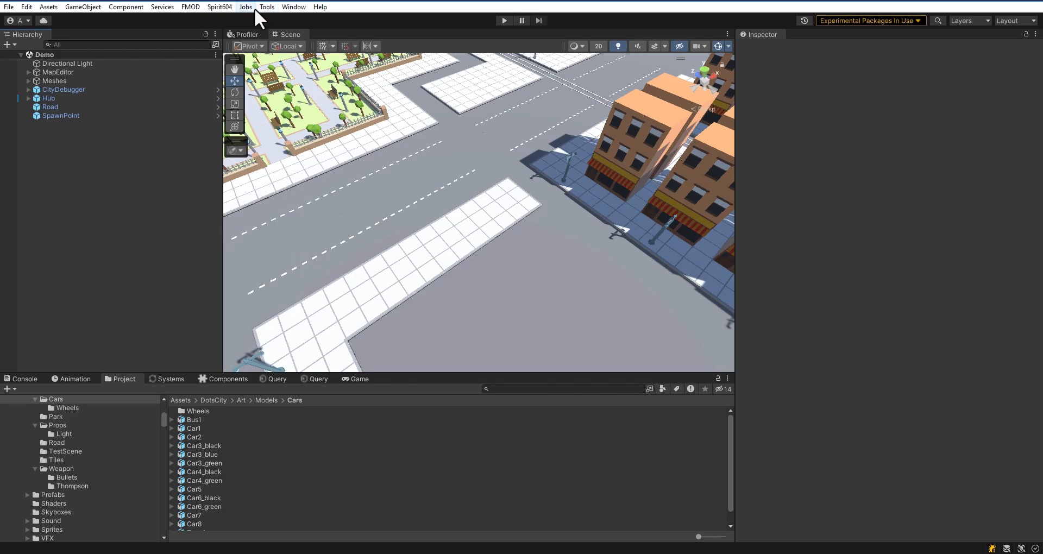
# Open the Car Prefab Creator with the 15 car models listed and run Scan
pyautogui.click(218, 7)
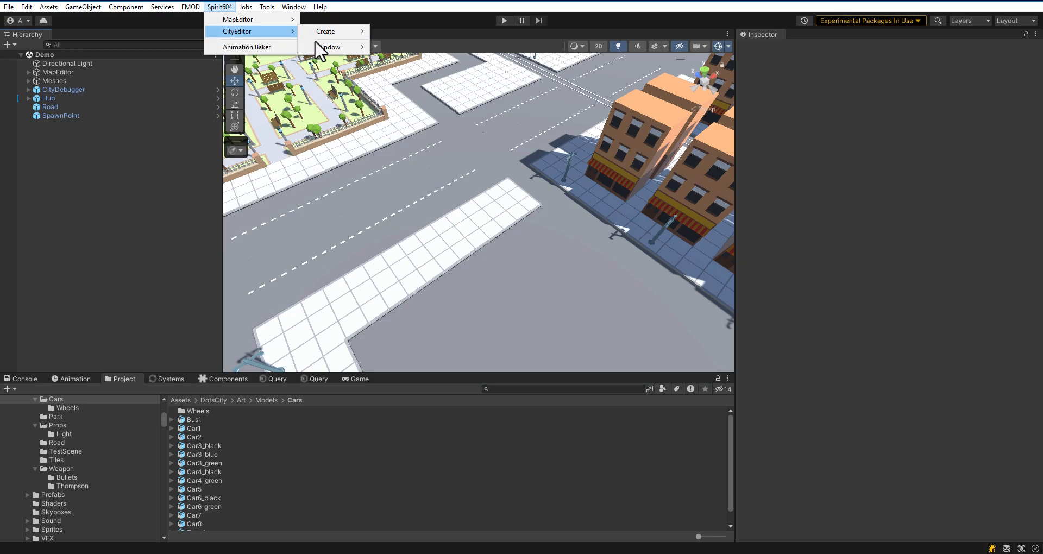
pyautogui.click(329, 47)
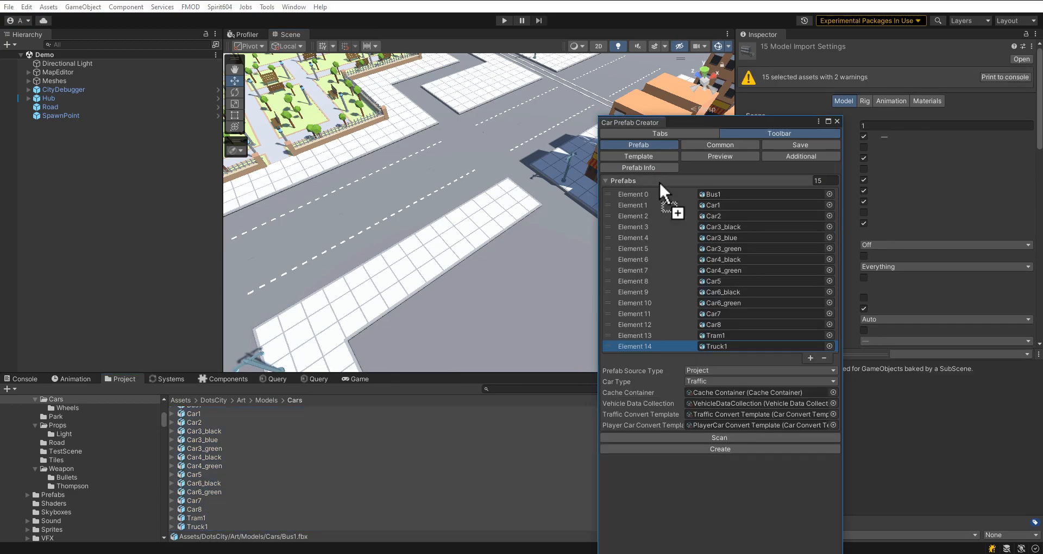
pyautogui.click(719, 438)
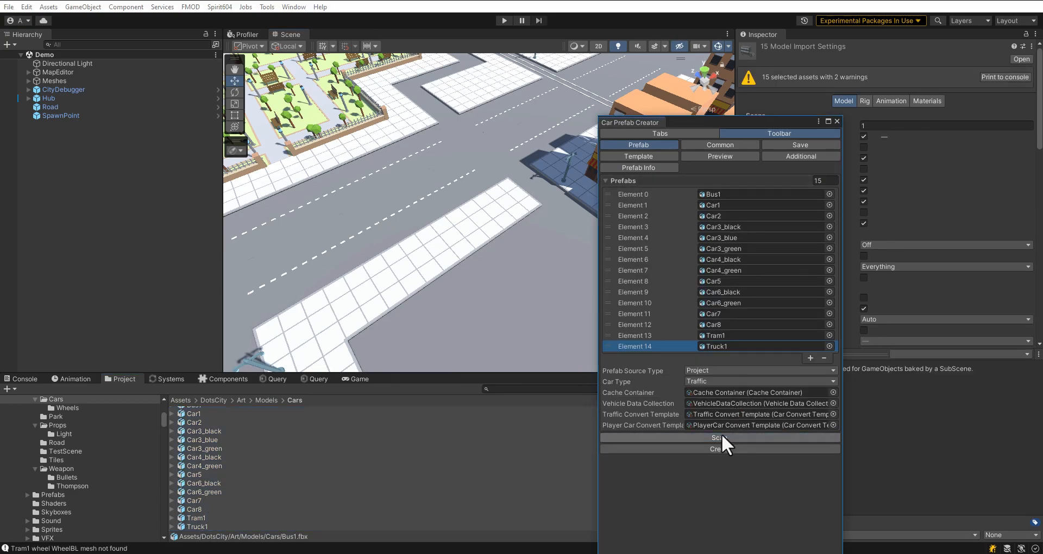
pyautogui.click(719, 438)
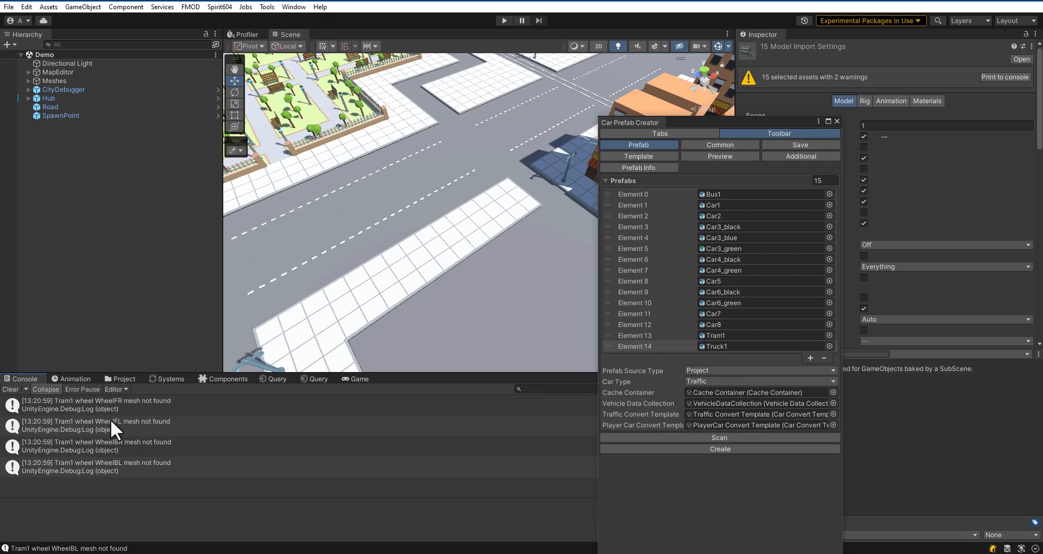
# Show the Common tab with hull mesh, wheels and navmesh obstacle options
pyautogui.click(719, 145)
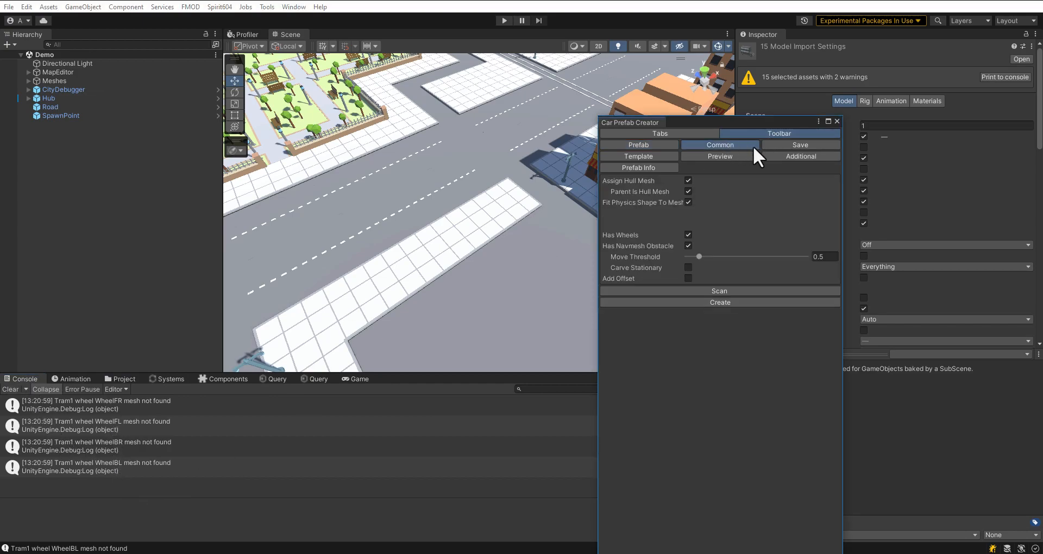
pyautogui.moveTo(765, 174)
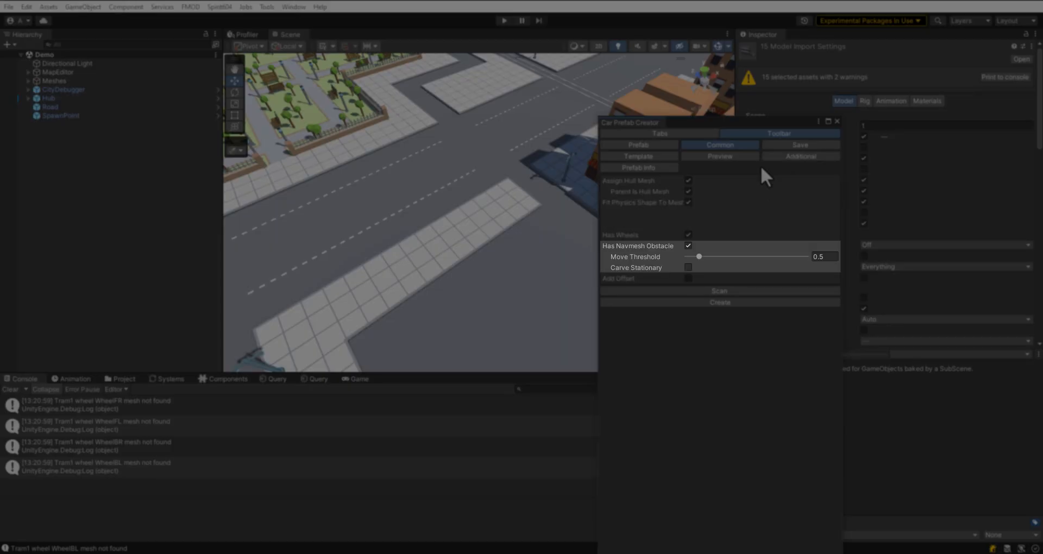
# Keep Entity Type on Pure Entity Simple Physics and view the Prefab Info list
pyautogui.click(638, 168)
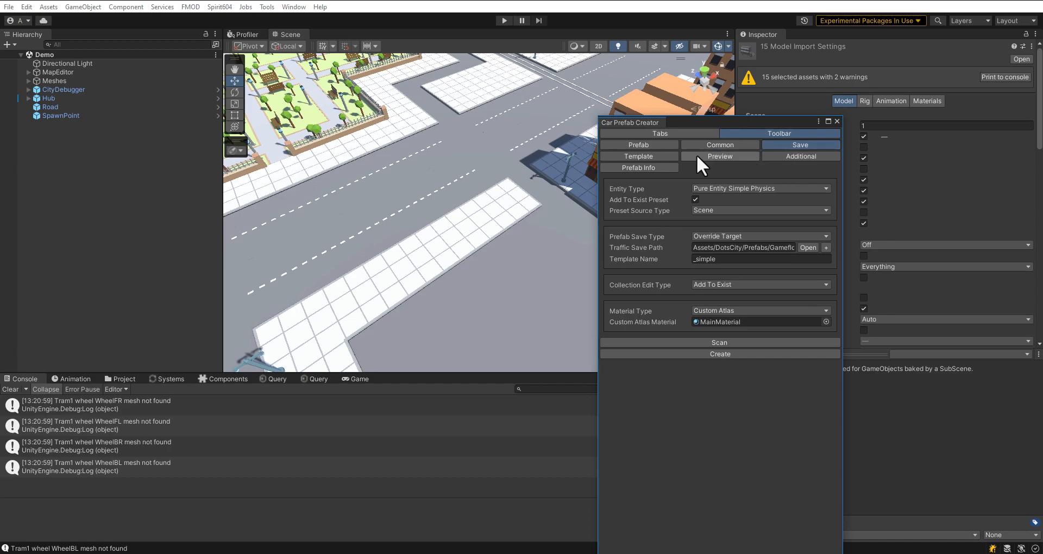
pyautogui.click(637, 156)
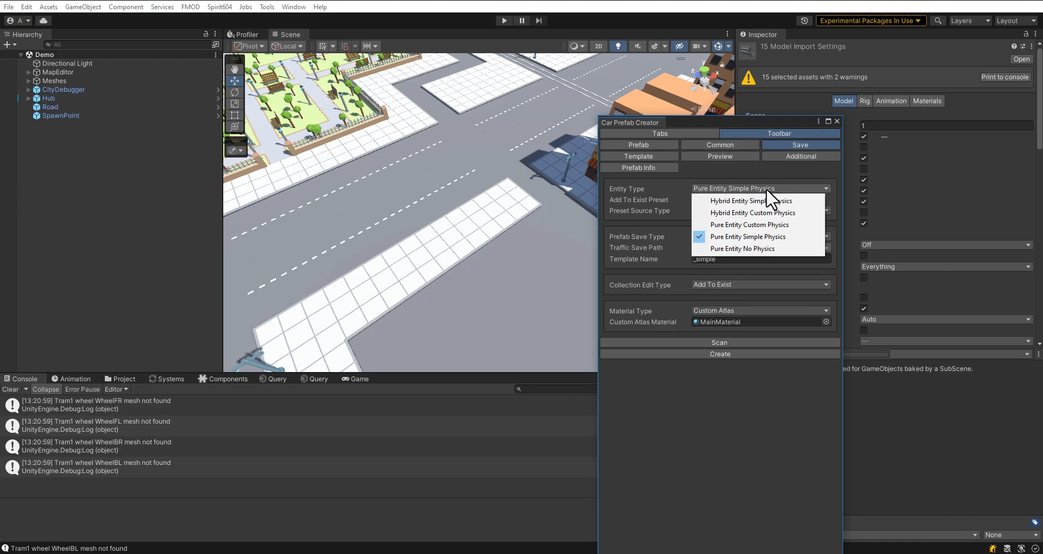
pyautogui.click(746, 236)
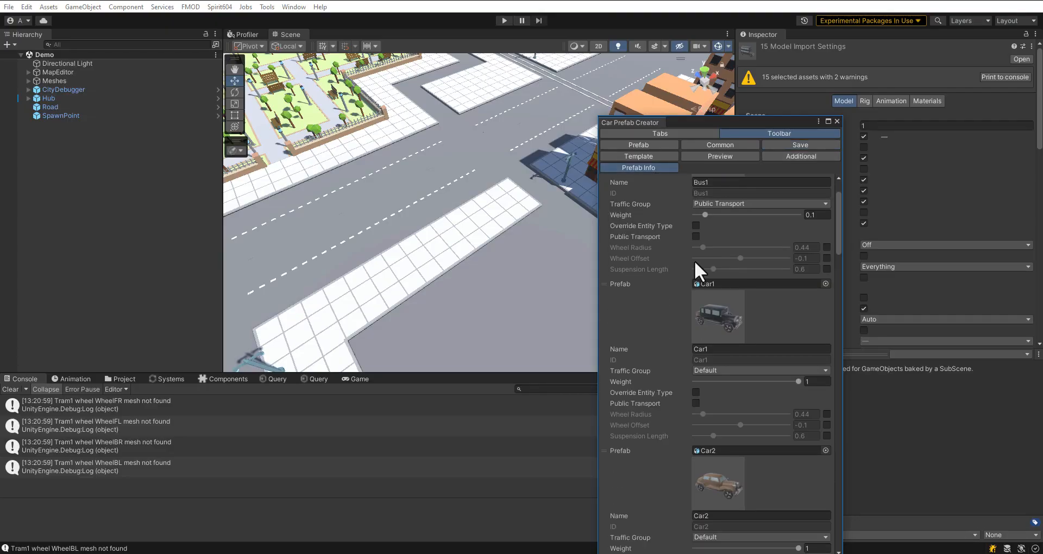
# Apply a Wheel Radius of 0.4 from the Additional tab
pyautogui.scroll(-3)
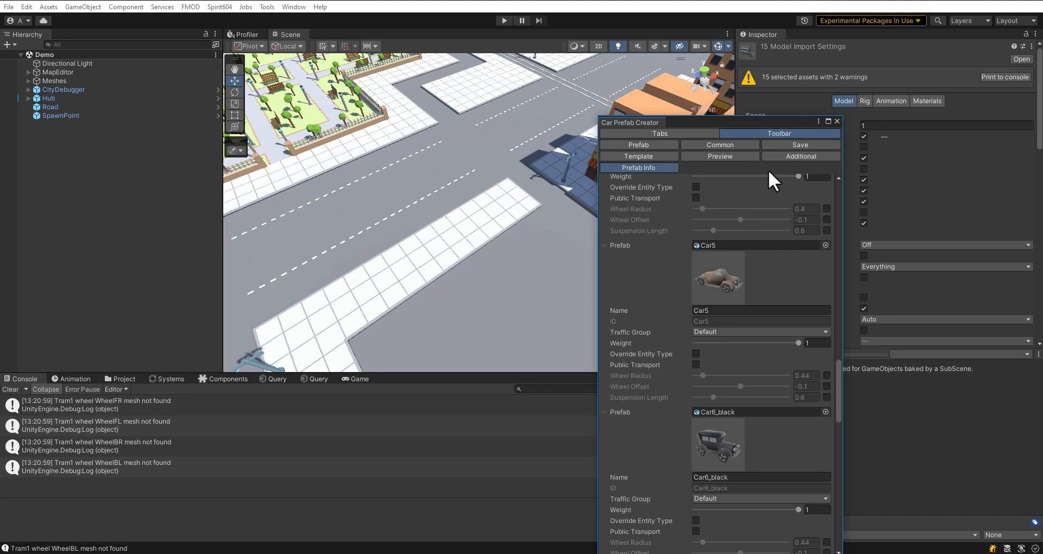
pyautogui.click(800, 156)
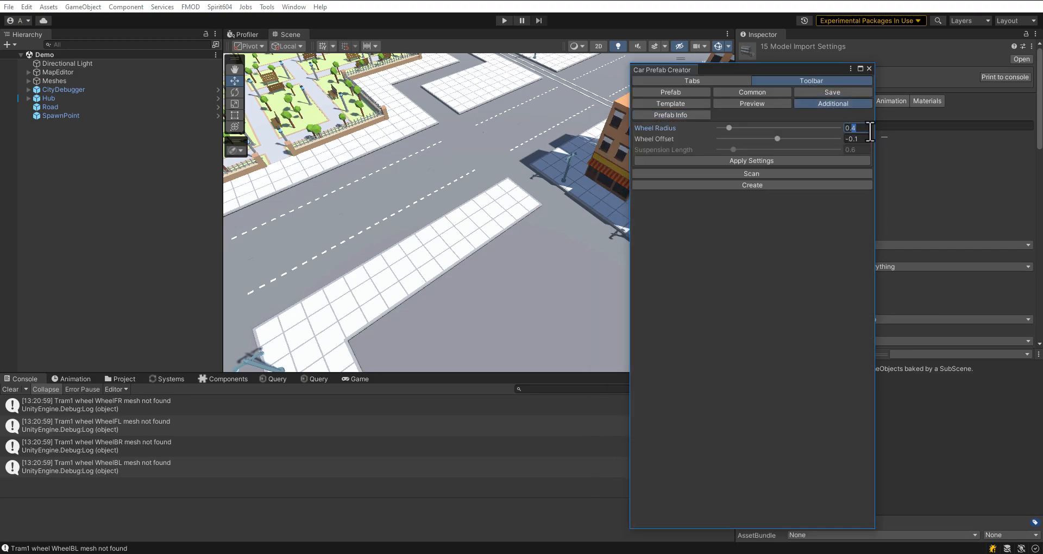
pyautogui.click(671, 115)
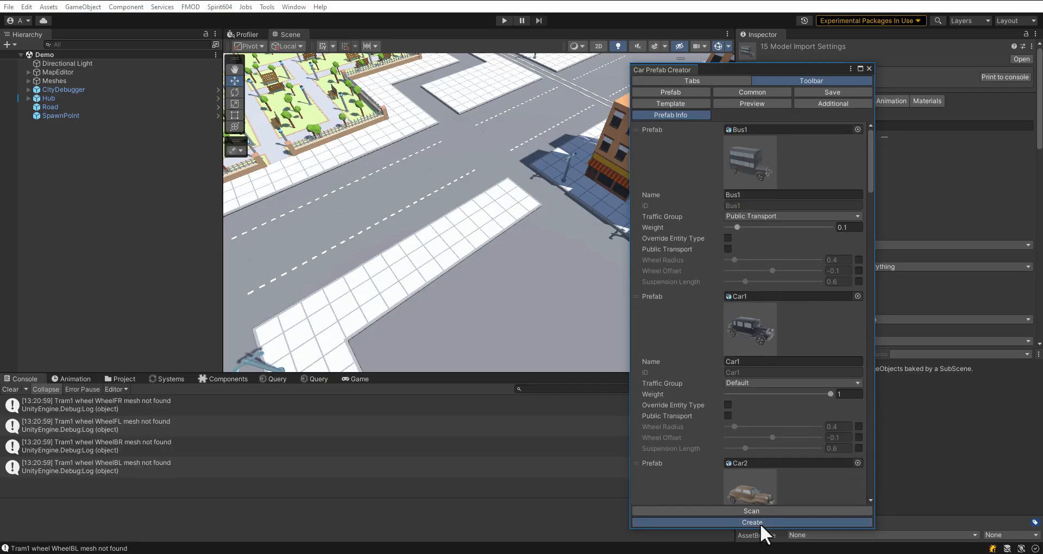
# Create the prefabs and open Car1_simple from Prefabs/Gameflow/Cars/Simple
pyautogui.click(752, 522)
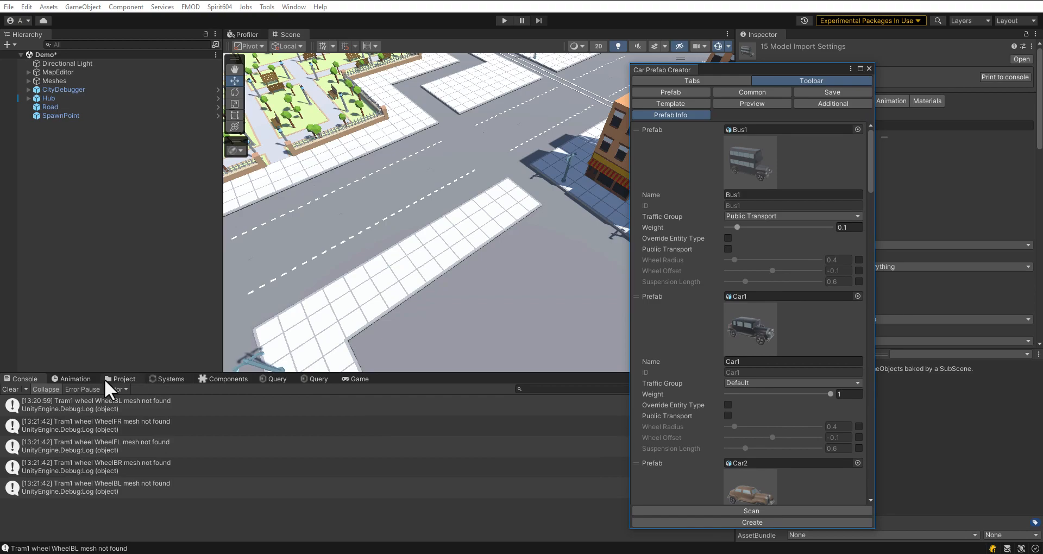
pyautogui.click(833, 103)
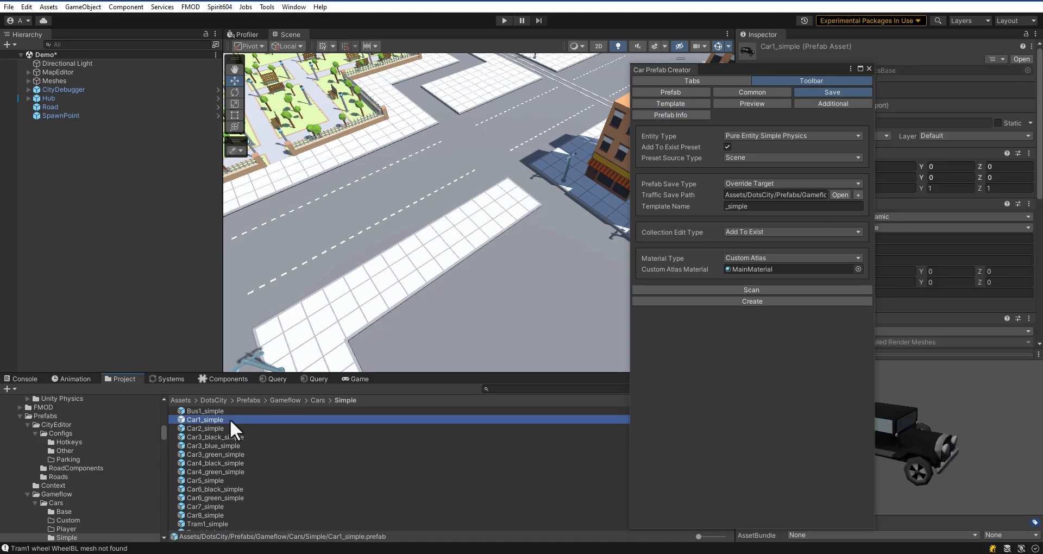
pyautogui.doubleClick(204, 420)
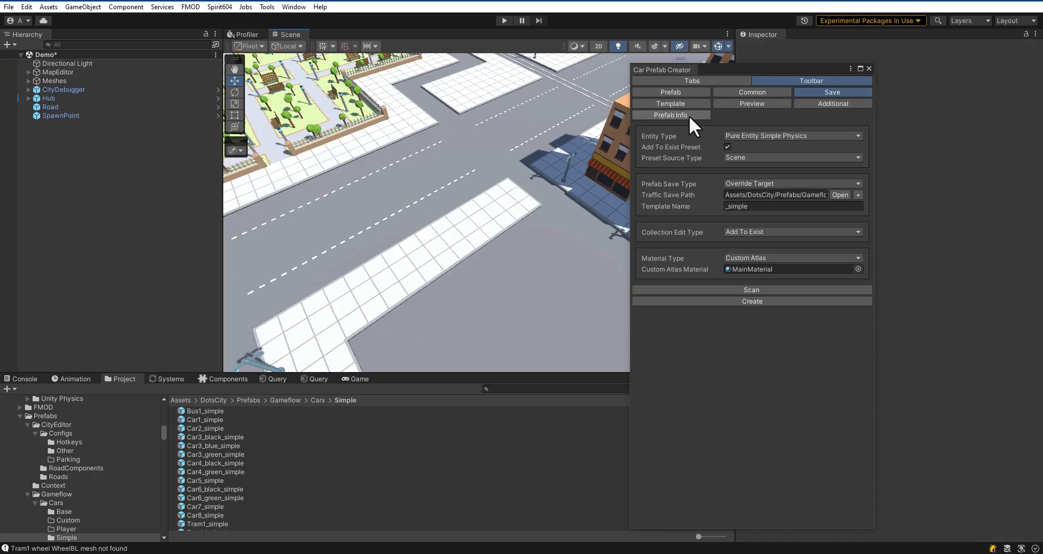
# Switch Entity Type to Pure Entity Custom Physics and create the prefabs
pyautogui.click(752, 92)
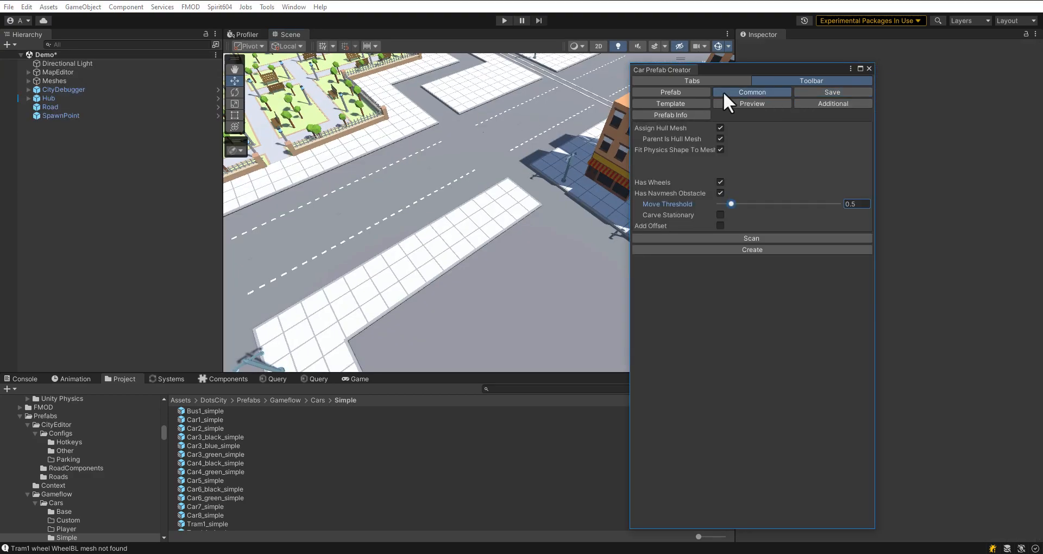
pyautogui.click(720, 225)
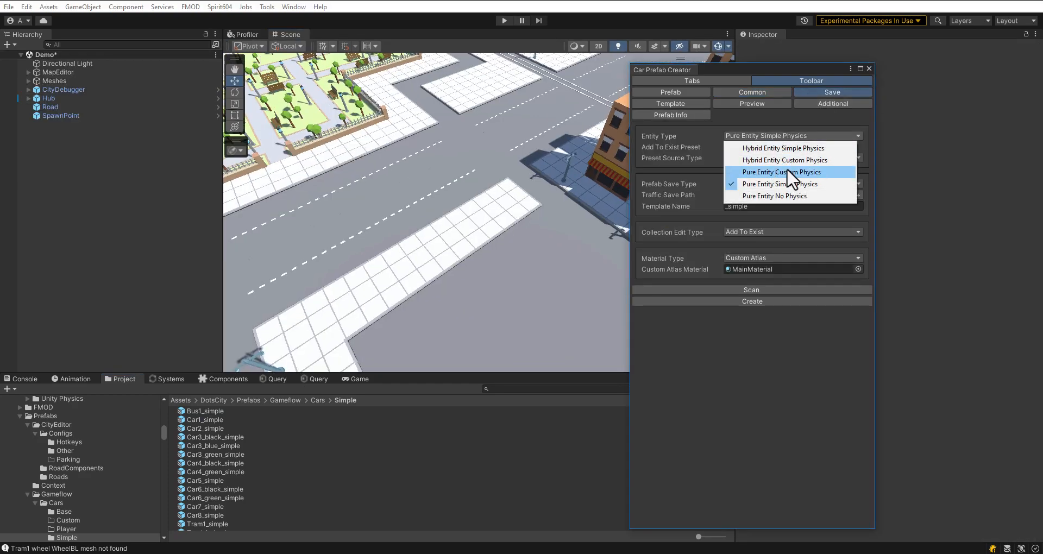
pyautogui.click(781, 172)
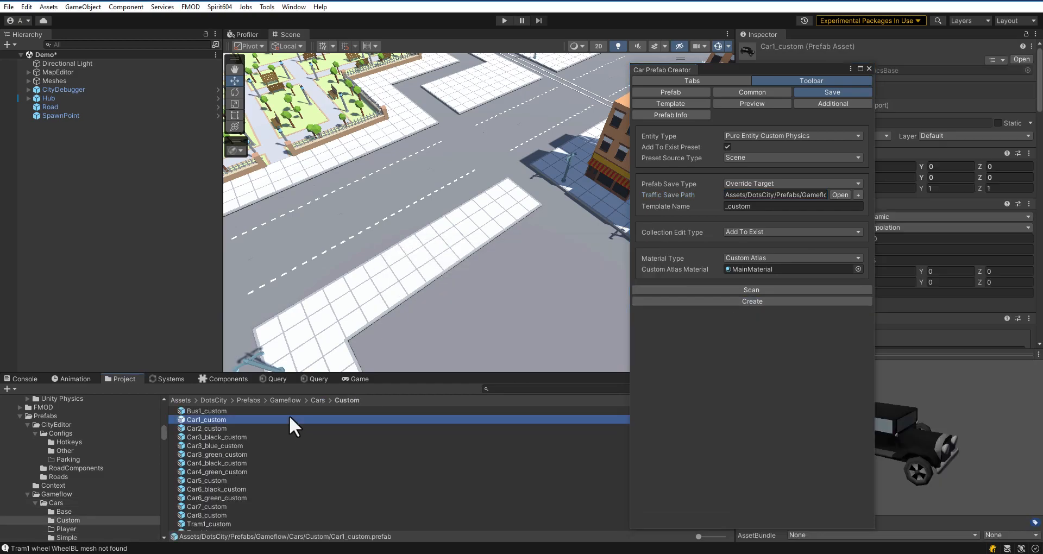
# Open Car1_custom, set Car Type to Player, and create the player prefabs
pyautogui.doubleClick(207, 420)
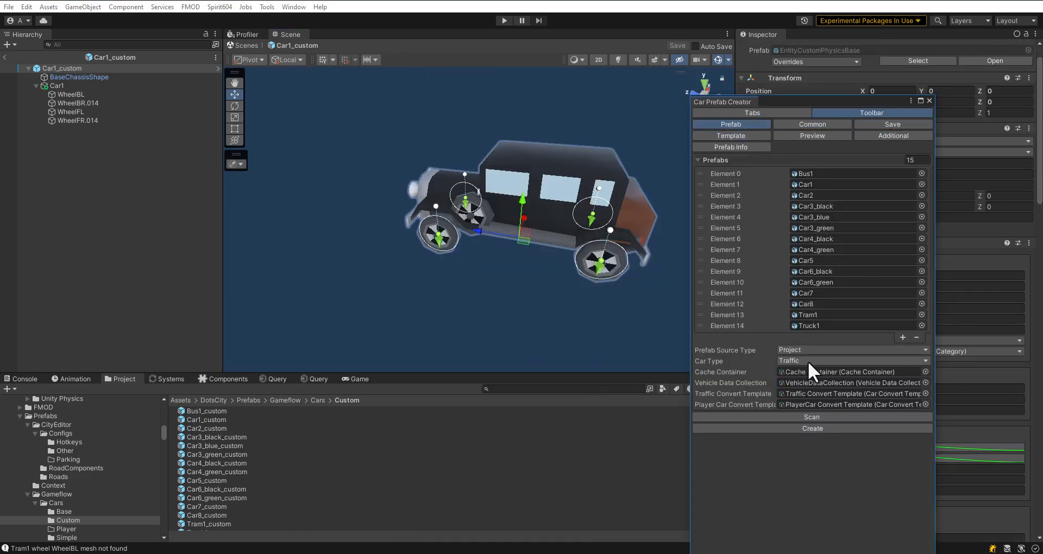
pyautogui.click(852, 361)
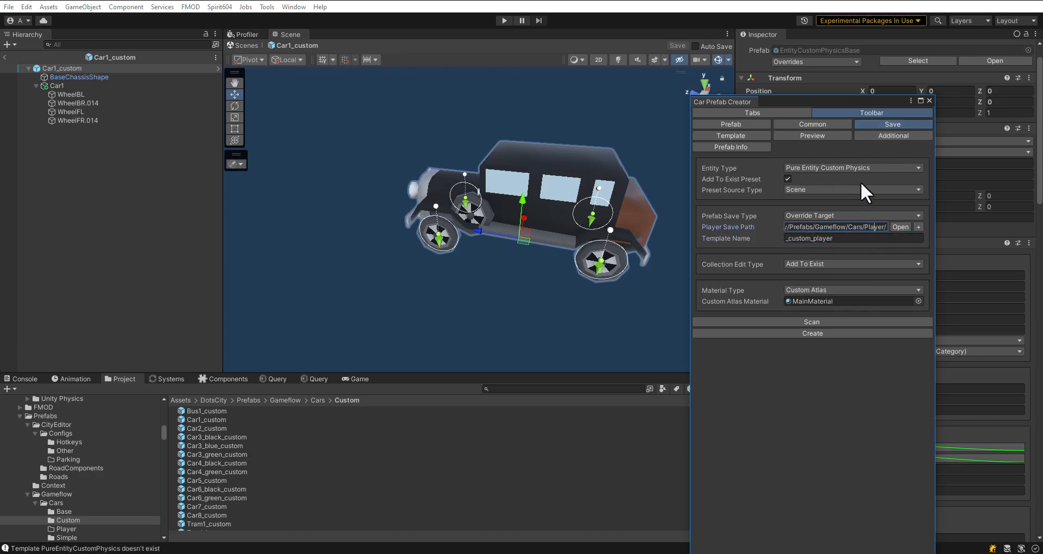
pyautogui.click(852, 167)
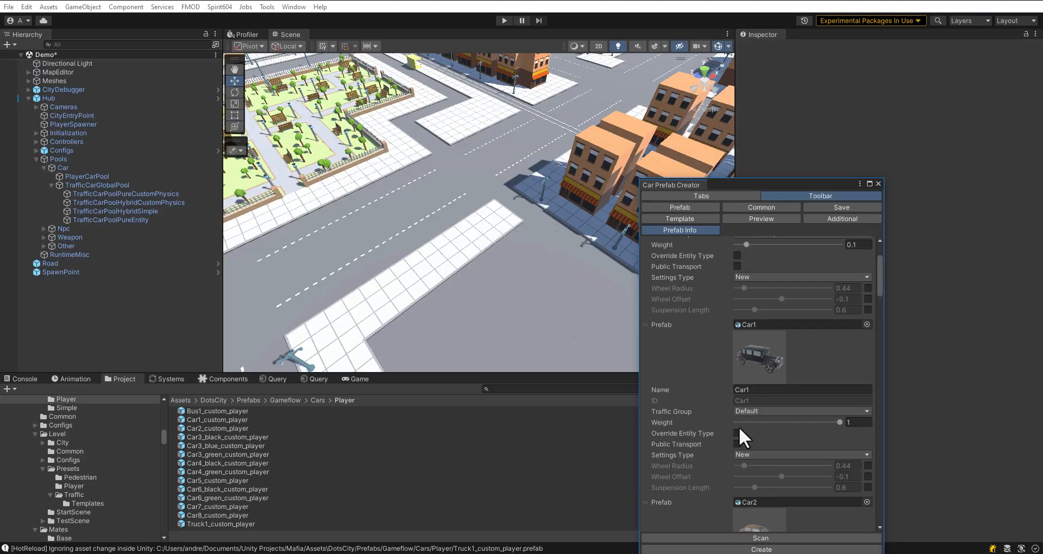
# Select PlayerCarPool to check its *_custom_player prefabs, then select VehicleDataHolder
pyautogui.click(87, 176)
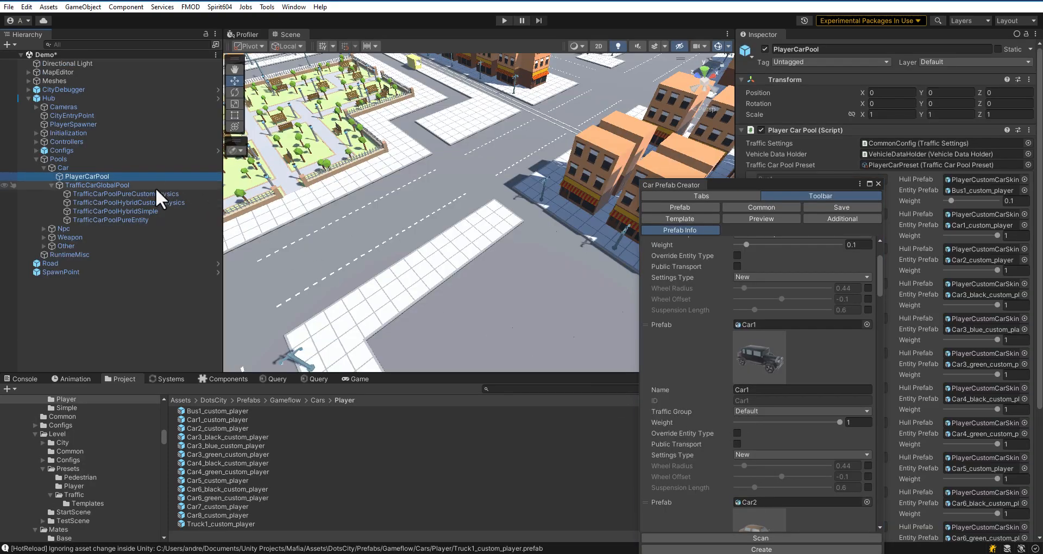
pyautogui.click(111, 220)
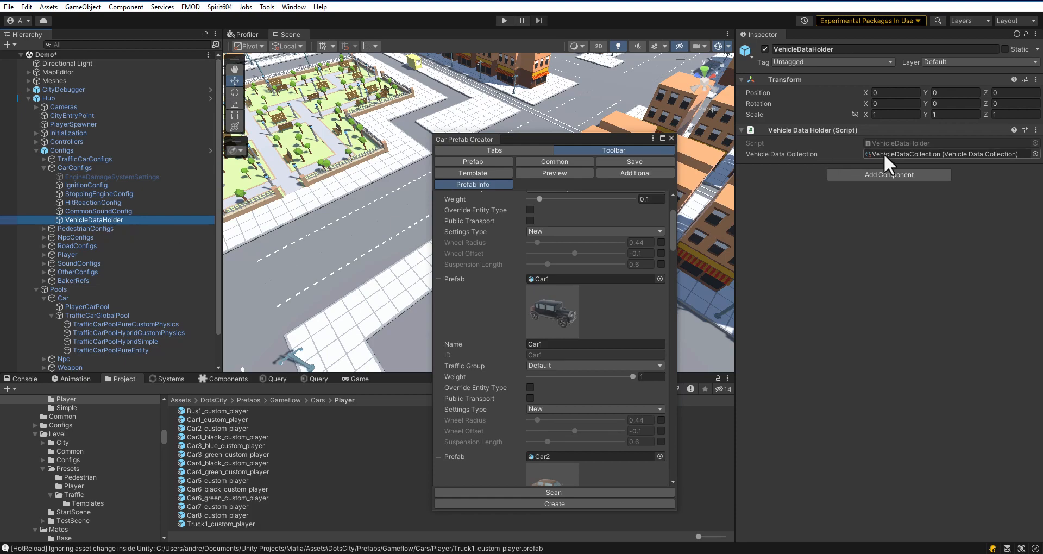
# Open the Vehicle Data Collection asset and scroll through its per-car sound entries
pyautogui.click(945, 154)
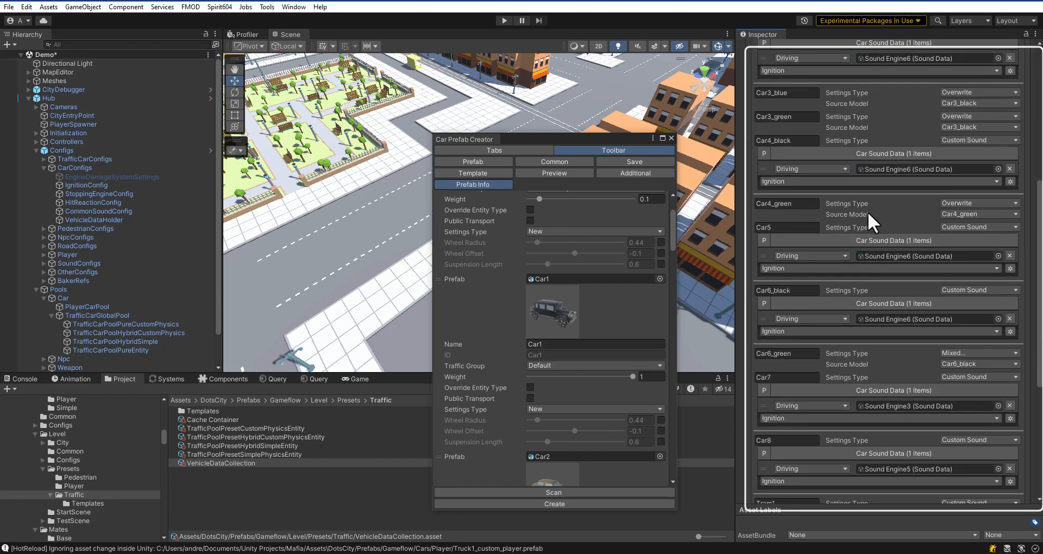
pyautogui.scroll(-3)
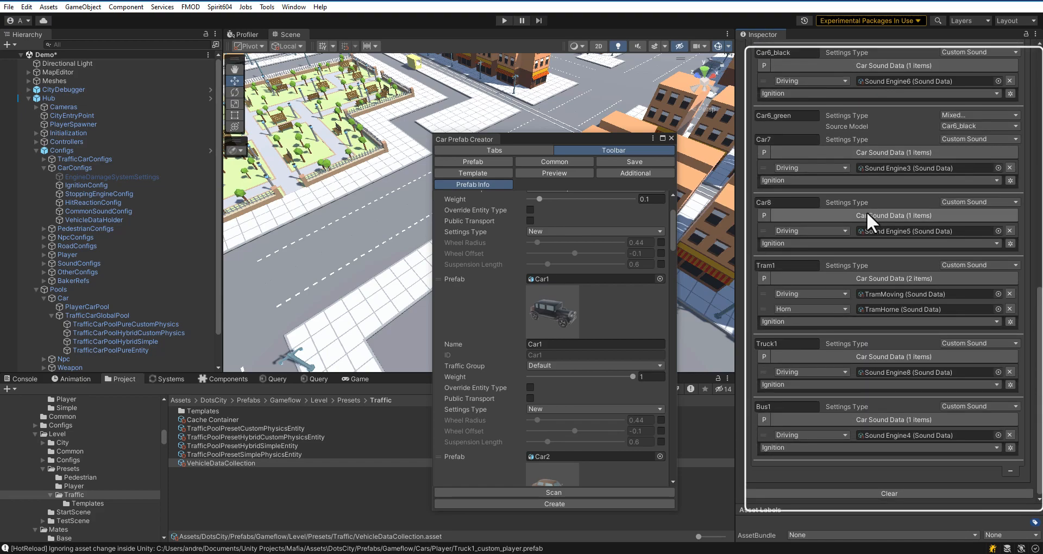